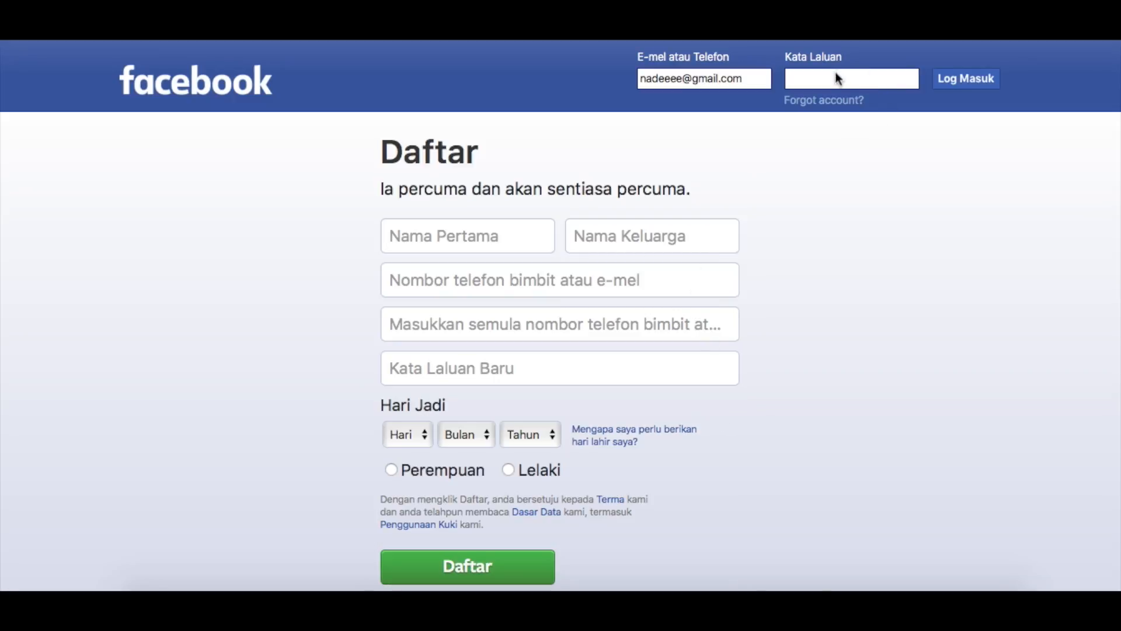
mouse_move(834, 89)
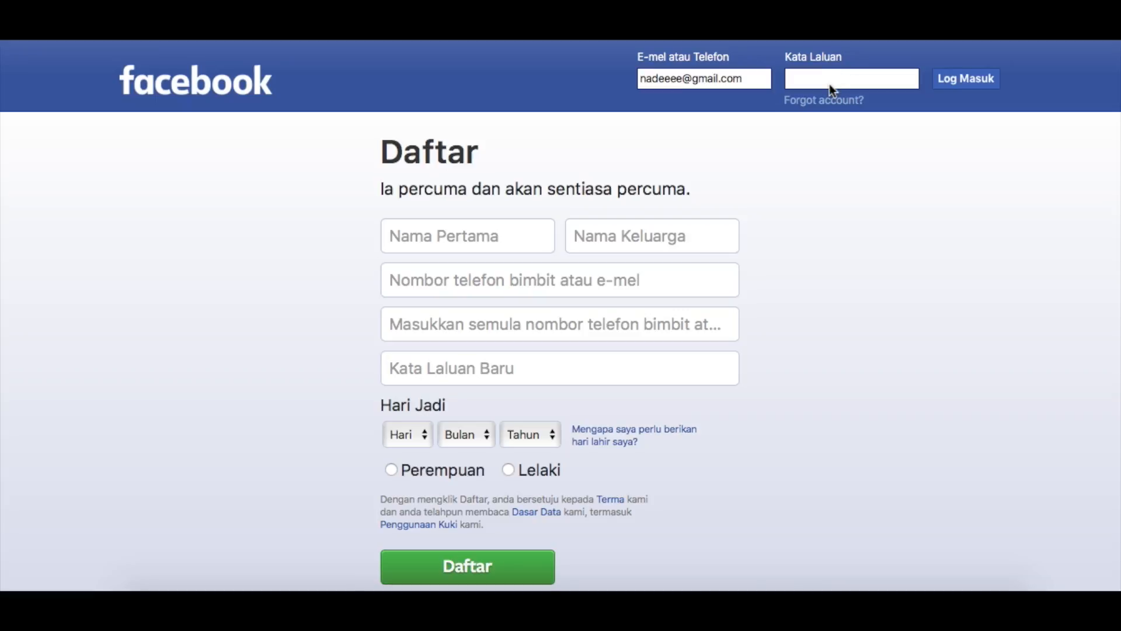
Enter the password into the Kata Laluan field, shown only as masked dots.
type("••")
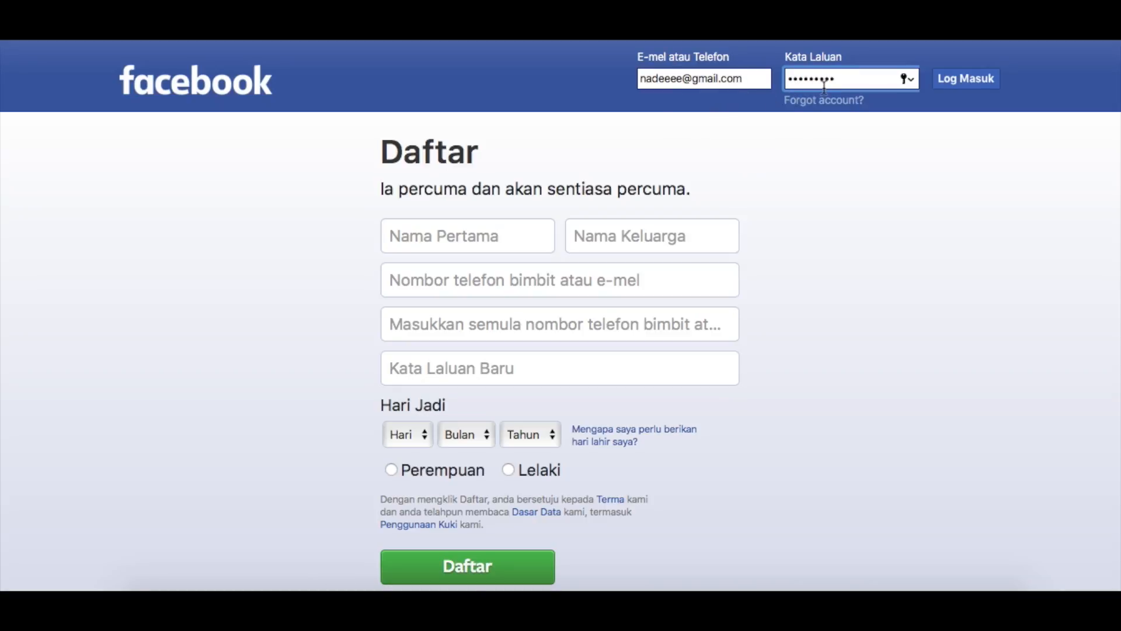
left_click(806, 85)
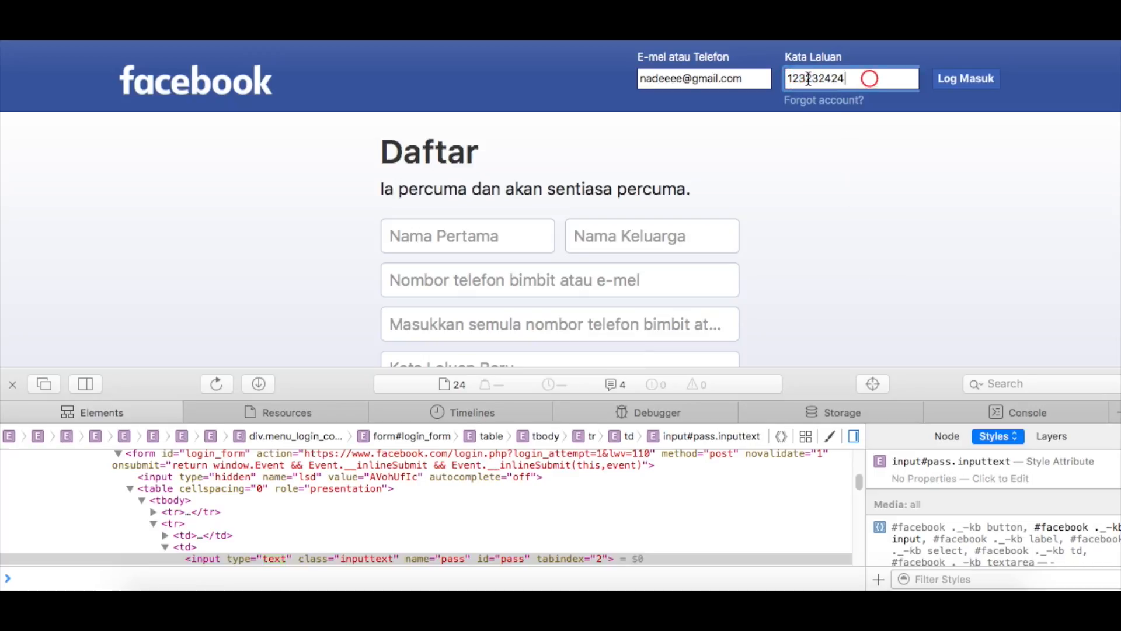
double_click(815, 78)
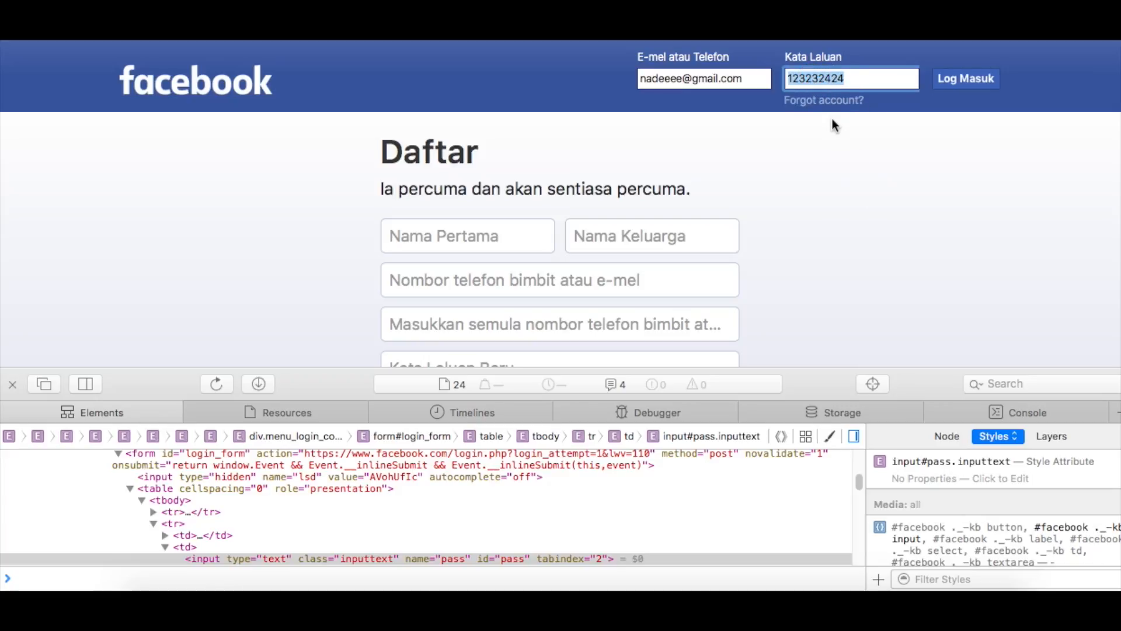
mouse_move(839, 161)
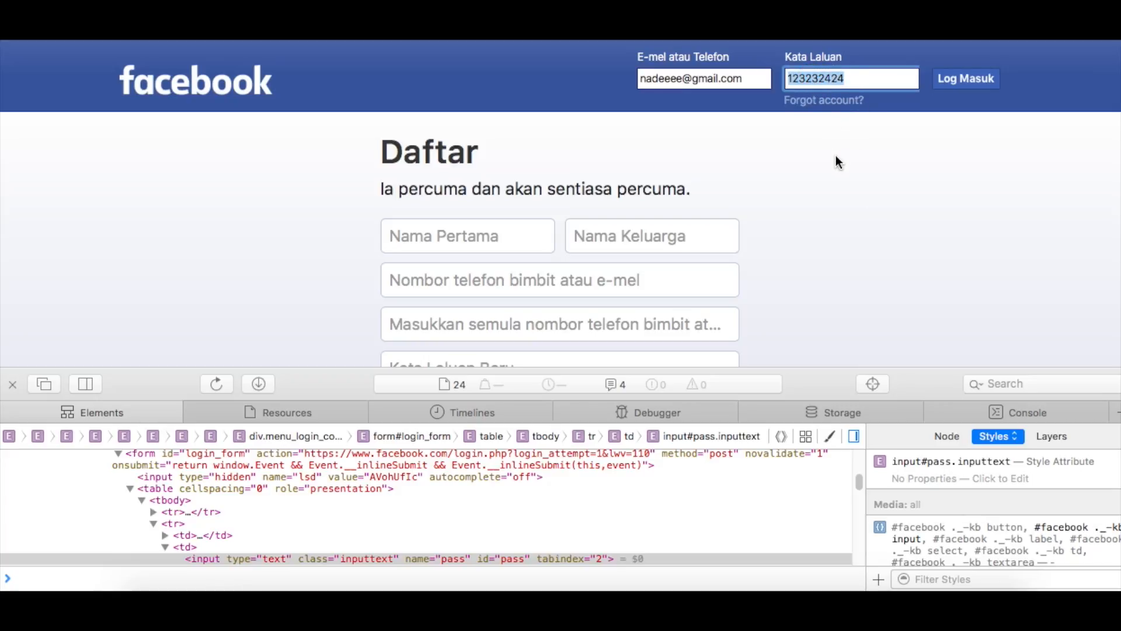